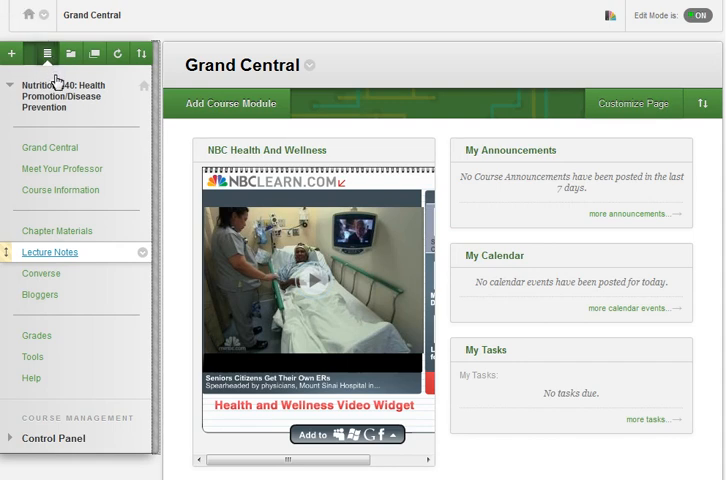
{"action": "mouse_move", "coordinate": [51, 259]}
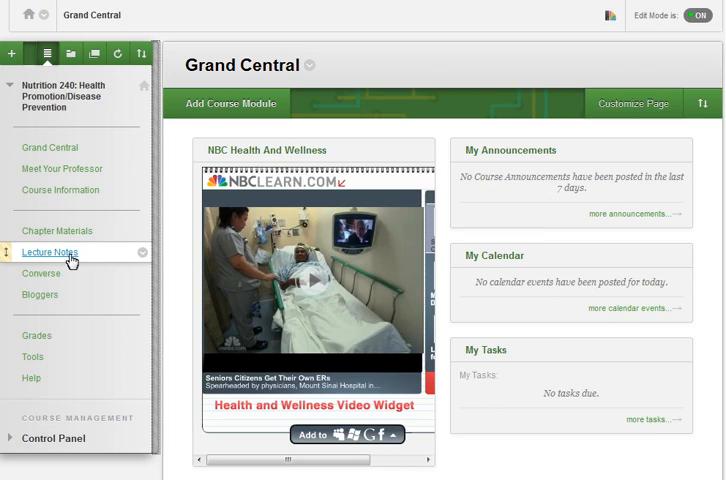
From Chapter 1-3 Lecture Notes, add a Google Document via Build Content and choose Connect Accounts
{"action": "left_click", "coordinate": [49, 251]}
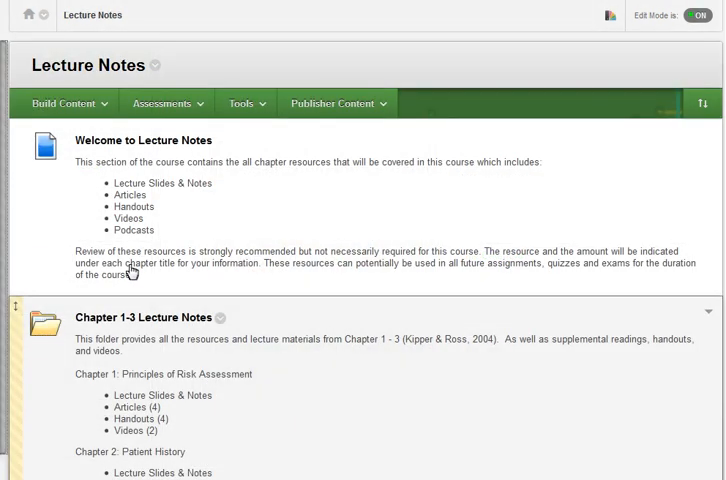
{"action": "mouse_move", "coordinate": [165, 326]}
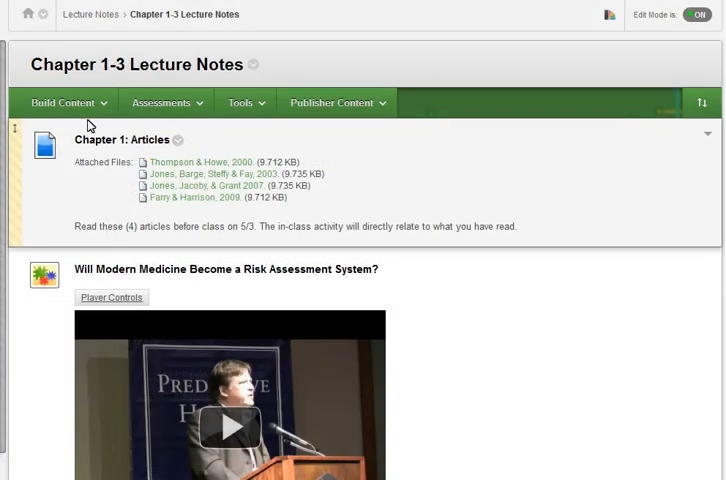
{"action": "left_click", "coordinate": [62, 102]}
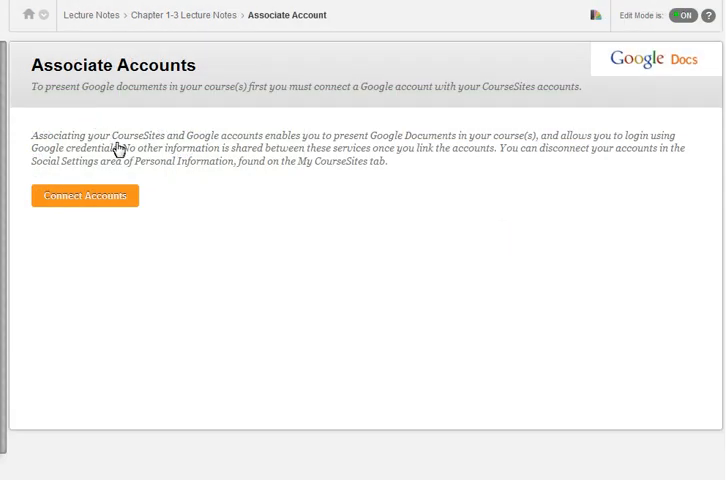
{"action": "mouse_move", "coordinate": [122, 204]}
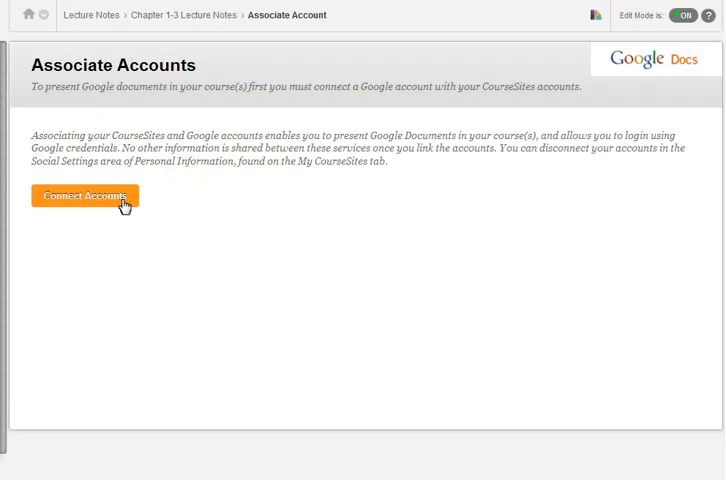
{"action": "left_click", "coordinate": [85, 195]}
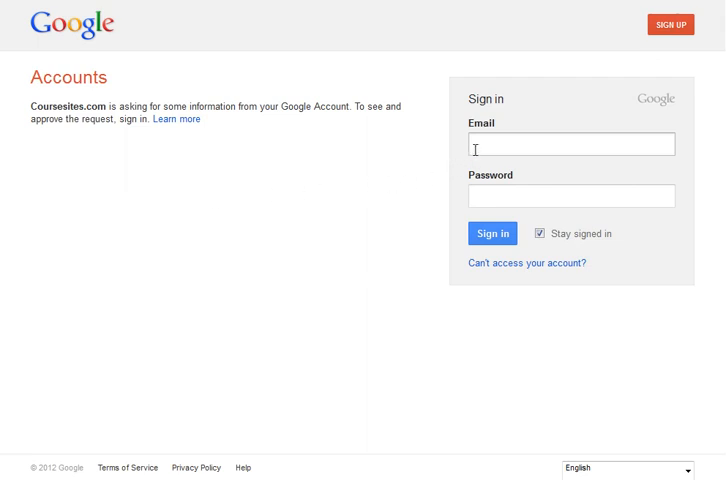
Sign in as cpt.coursesites, grant Google Docs access, and import the Chapter 1: Principle of Risk Assessment presentation
{"action": "type", "text": "cpt.coursesites"}
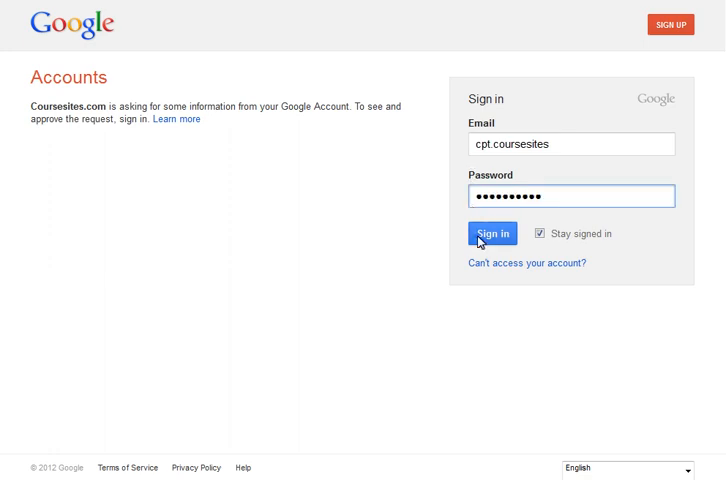
{"action": "left_click", "coordinate": [494, 233]}
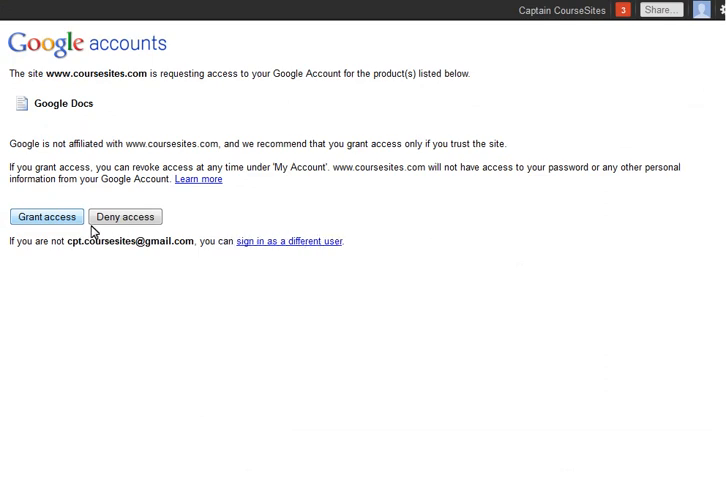
{"action": "mouse_move", "coordinate": [71, 224]}
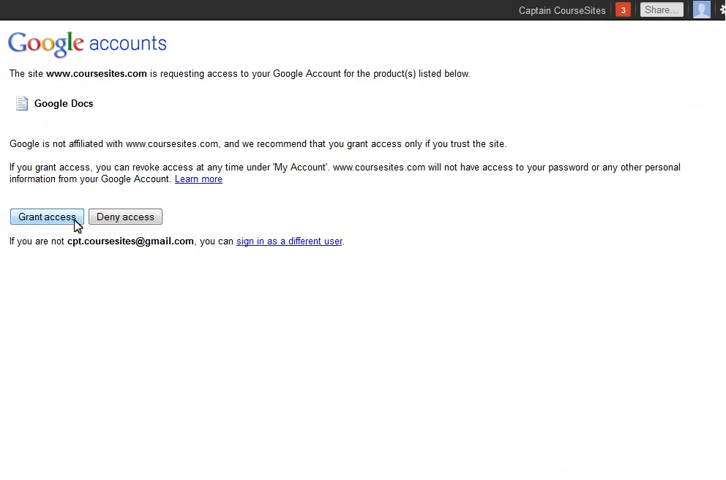
{"action": "left_click", "coordinate": [44, 217]}
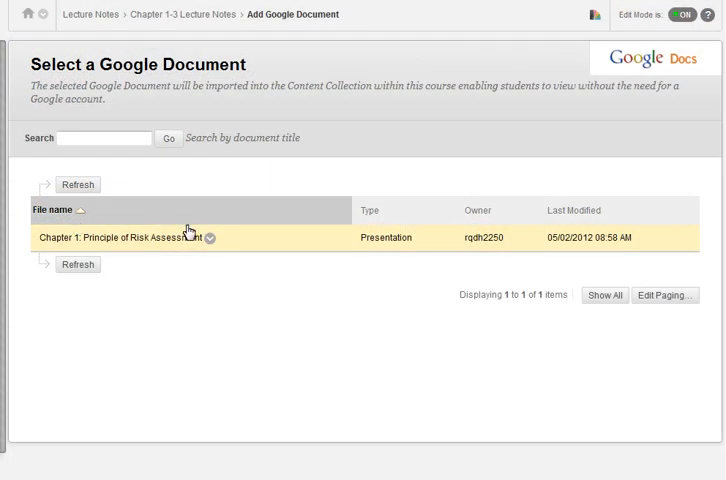
{"action": "left_click", "coordinate": [211, 238]}
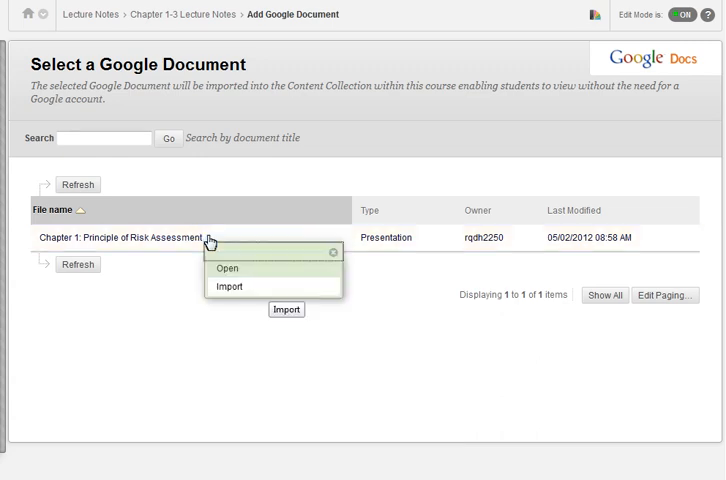
{"action": "mouse_move", "coordinate": [264, 273]}
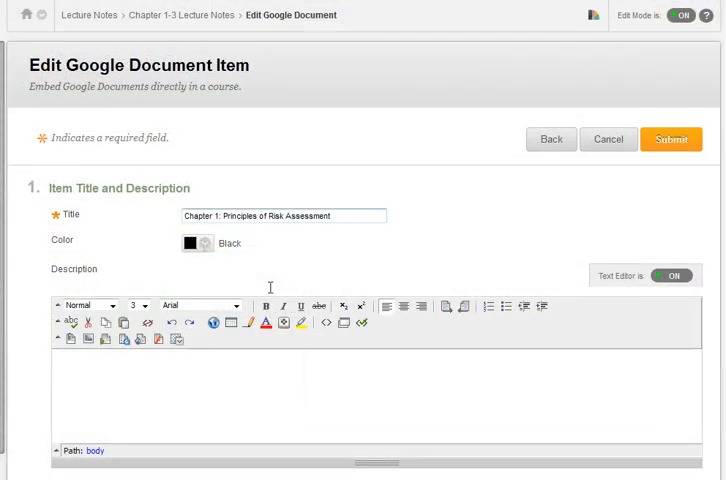
{"action": "mouse_move", "coordinate": [325, 263]}
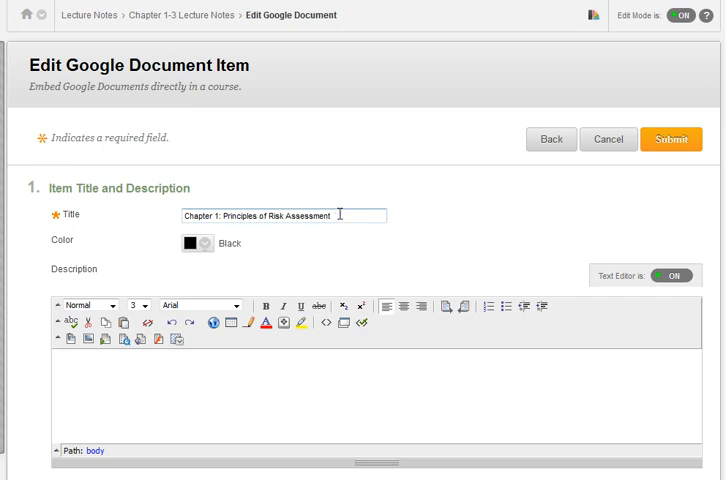
Title the item 'Chapter 1 Presentation & Notes' and describe it as the Principles of Risk Assessment slides from 4/28
{"action": "type", "text": "Chapter 1 Presentation & Notes"}
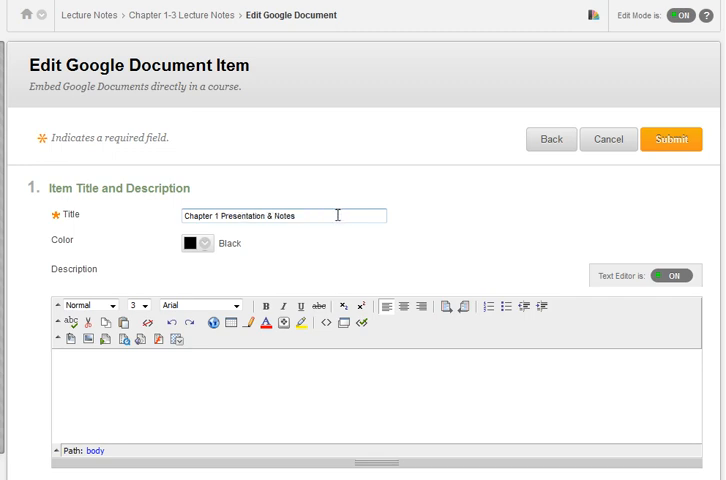
{"action": "scroll", "scroll_direction": "down", "scroll_amount": 3}
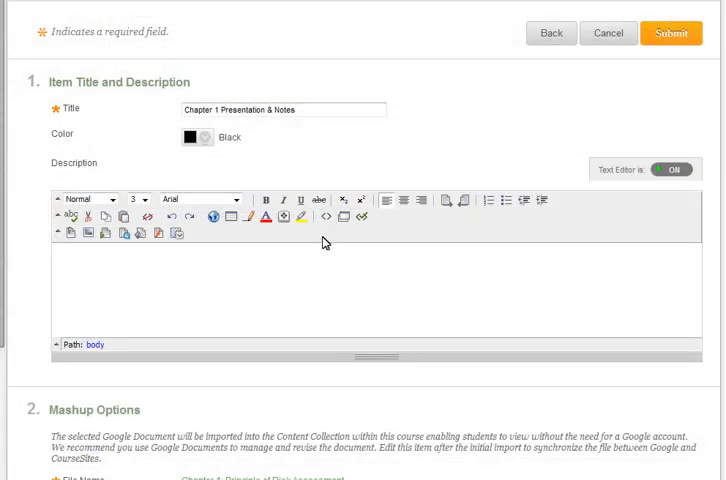
{"action": "type", "text": "This is Chapter 1: Principles of Risk Assessment slides from class on 4/28. FYI: Notes will not accompany all slides, as students should have taken appropriate notes during the in-class lecture."}
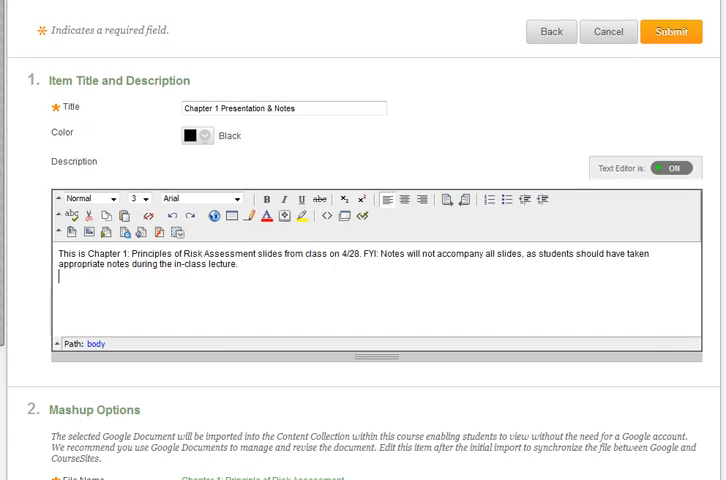
{"action": "scroll", "scroll_direction": "down", "scroll_amount": 3}
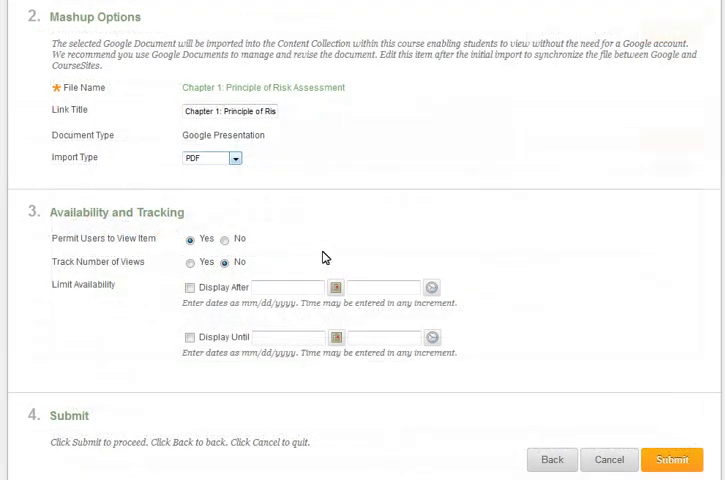
{"action": "mouse_move", "coordinate": [237, 190]}
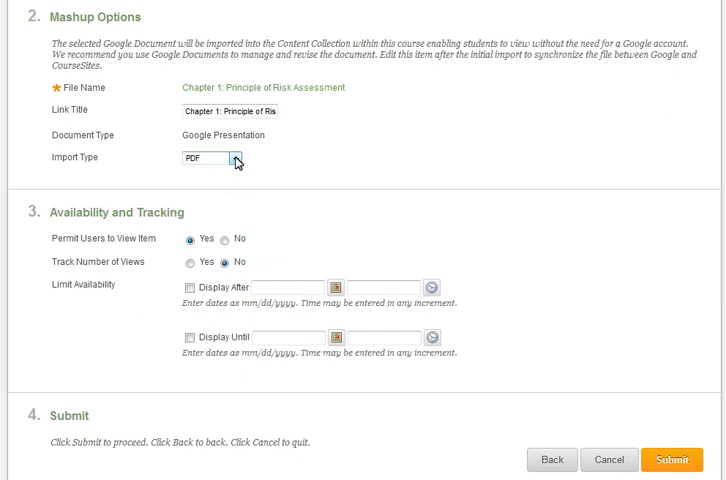
Set the import type to PowerPoint and submit the item into the Chapter 1-3 Lecture Notes folder
{"action": "left_click", "coordinate": [222, 158]}
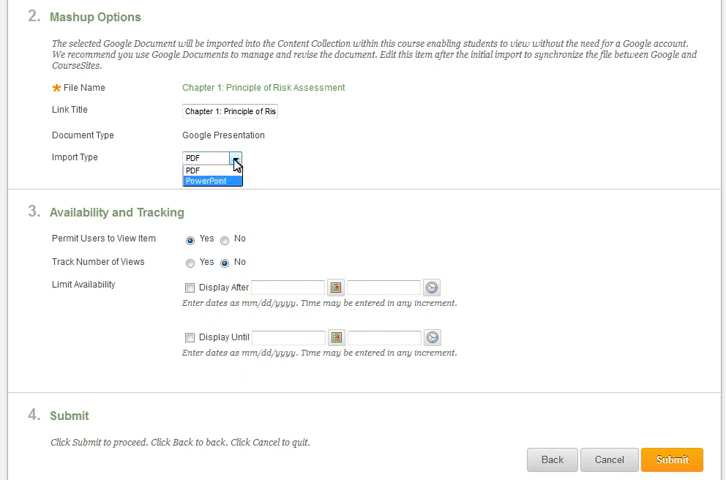
{"action": "left_click", "coordinate": [195, 178]}
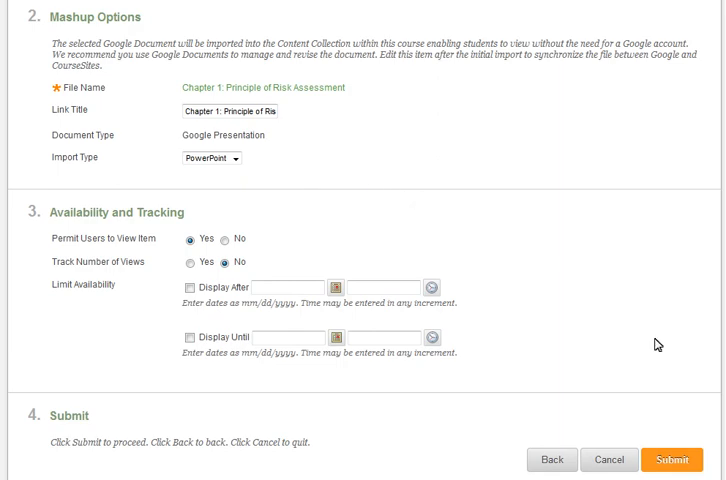
{"action": "left_click", "coordinate": [673, 459]}
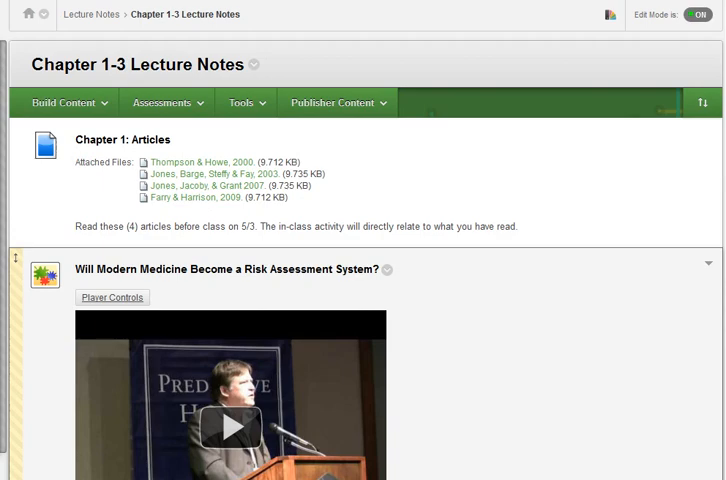
{"action": "scroll", "scroll_direction": "down", "scroll_amount": 3}
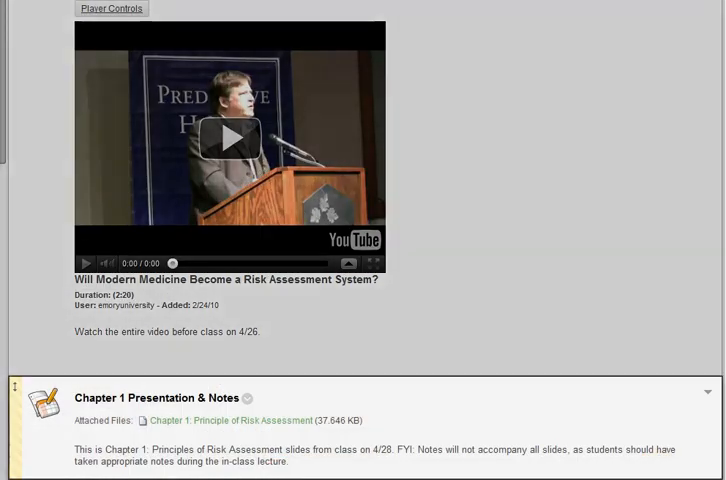